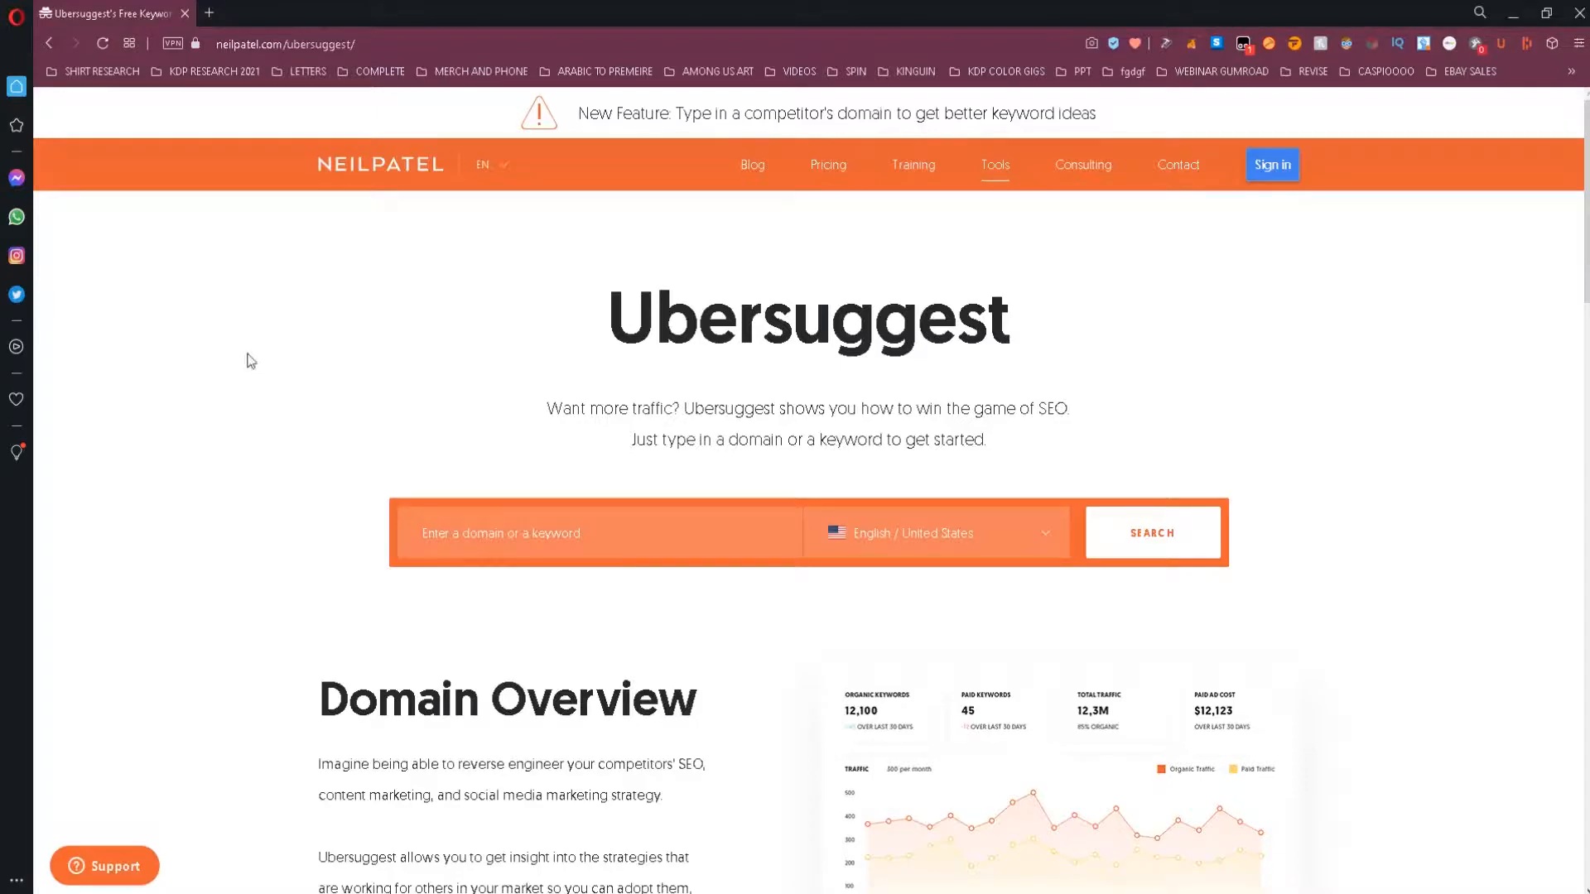
mouse_move(436, 499)
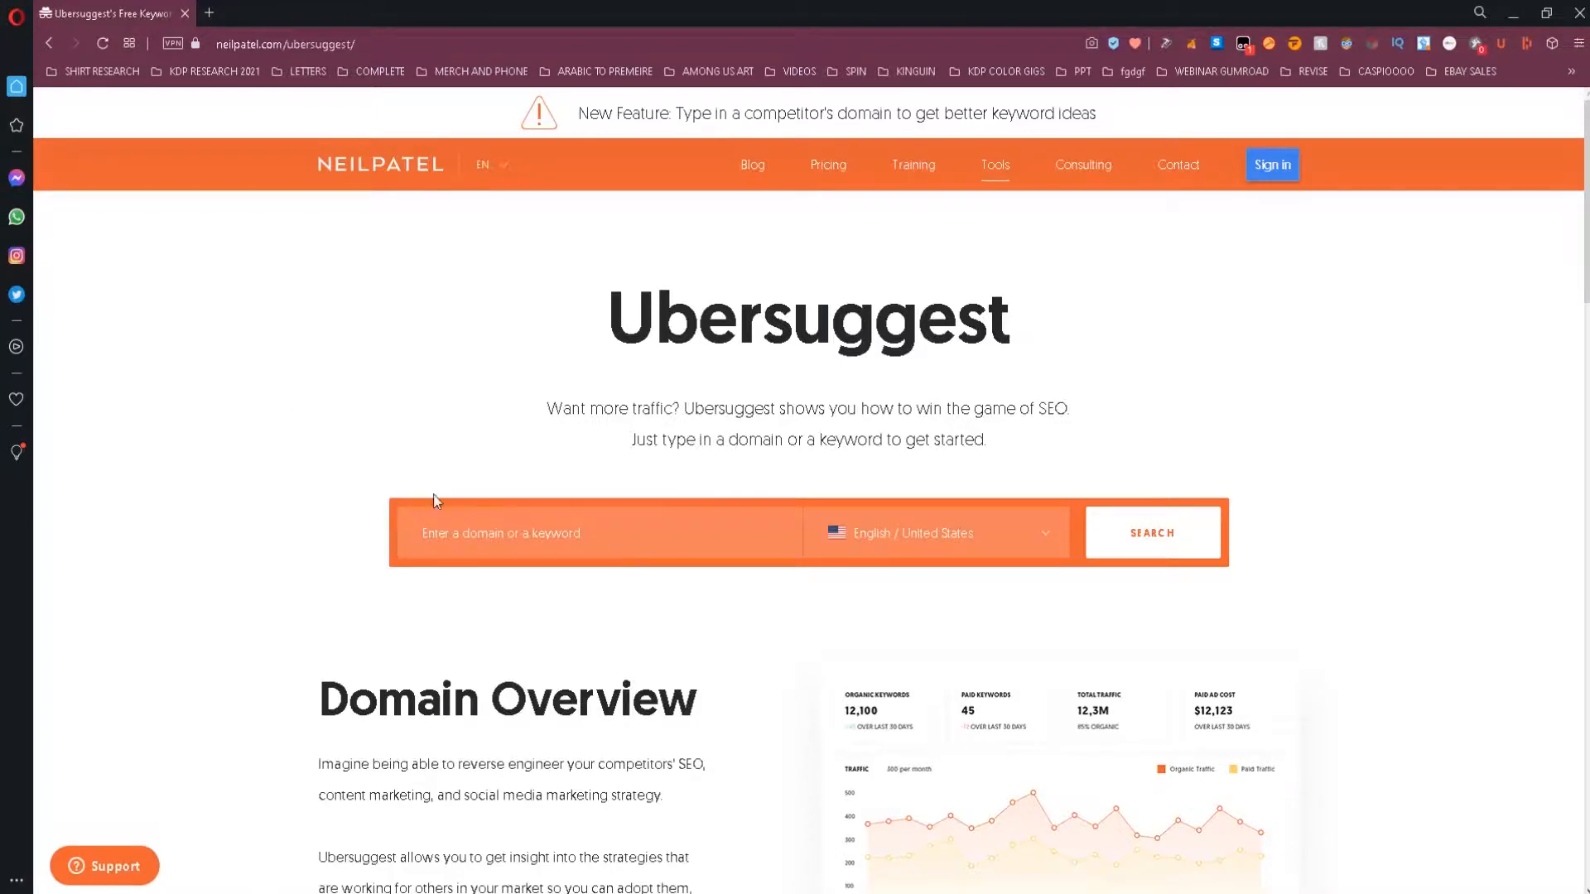
- Enter 'dog shirt' into the Ubersuggest keyword box
left_click(473, 532)
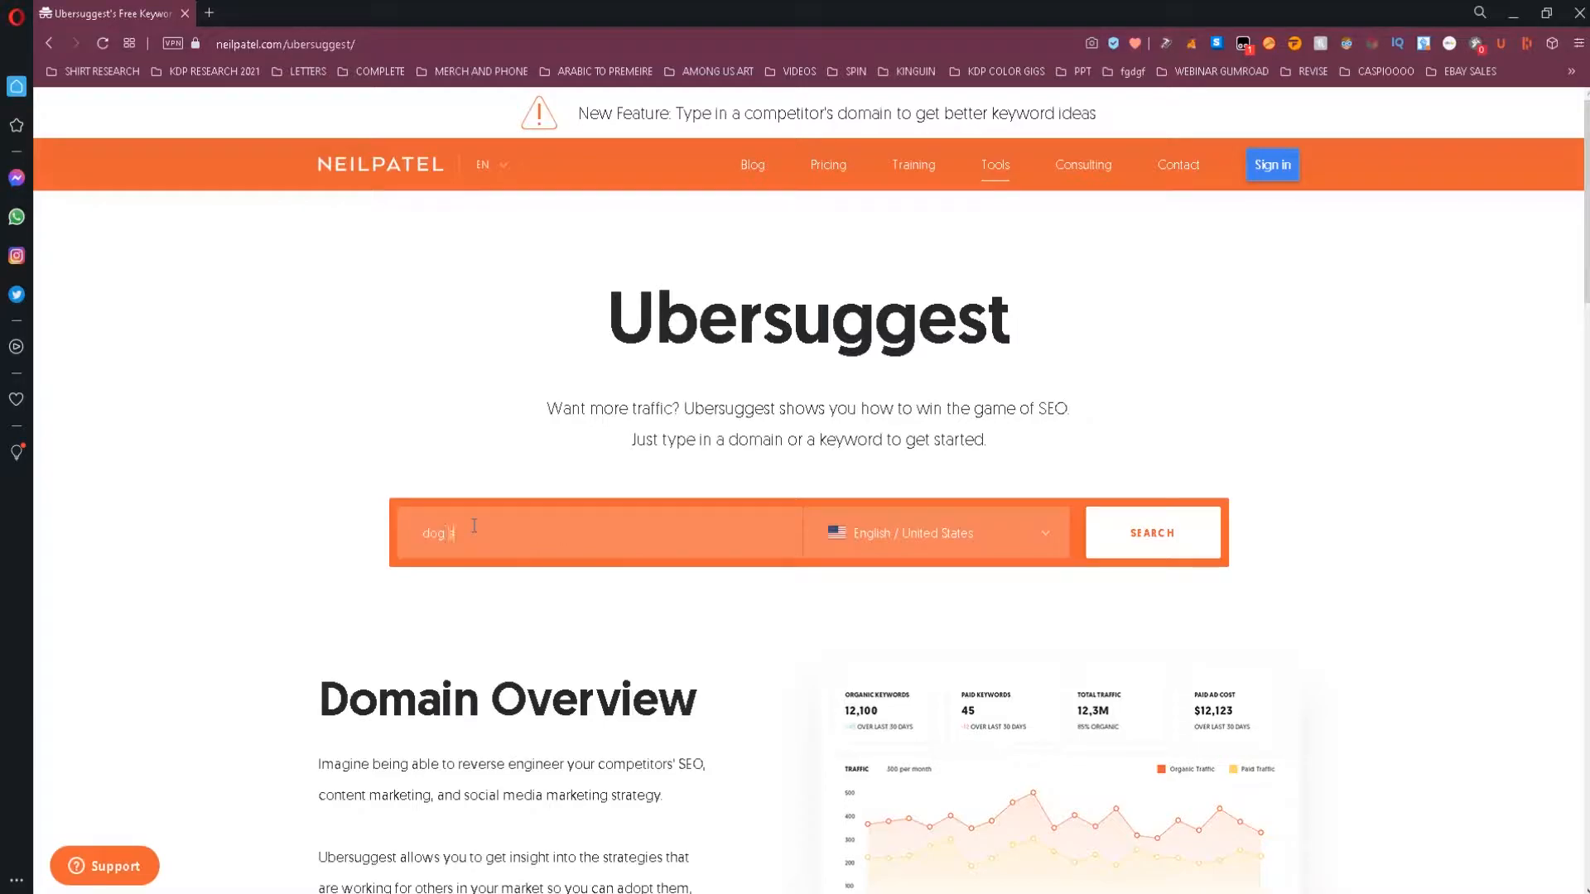
type("hirt")
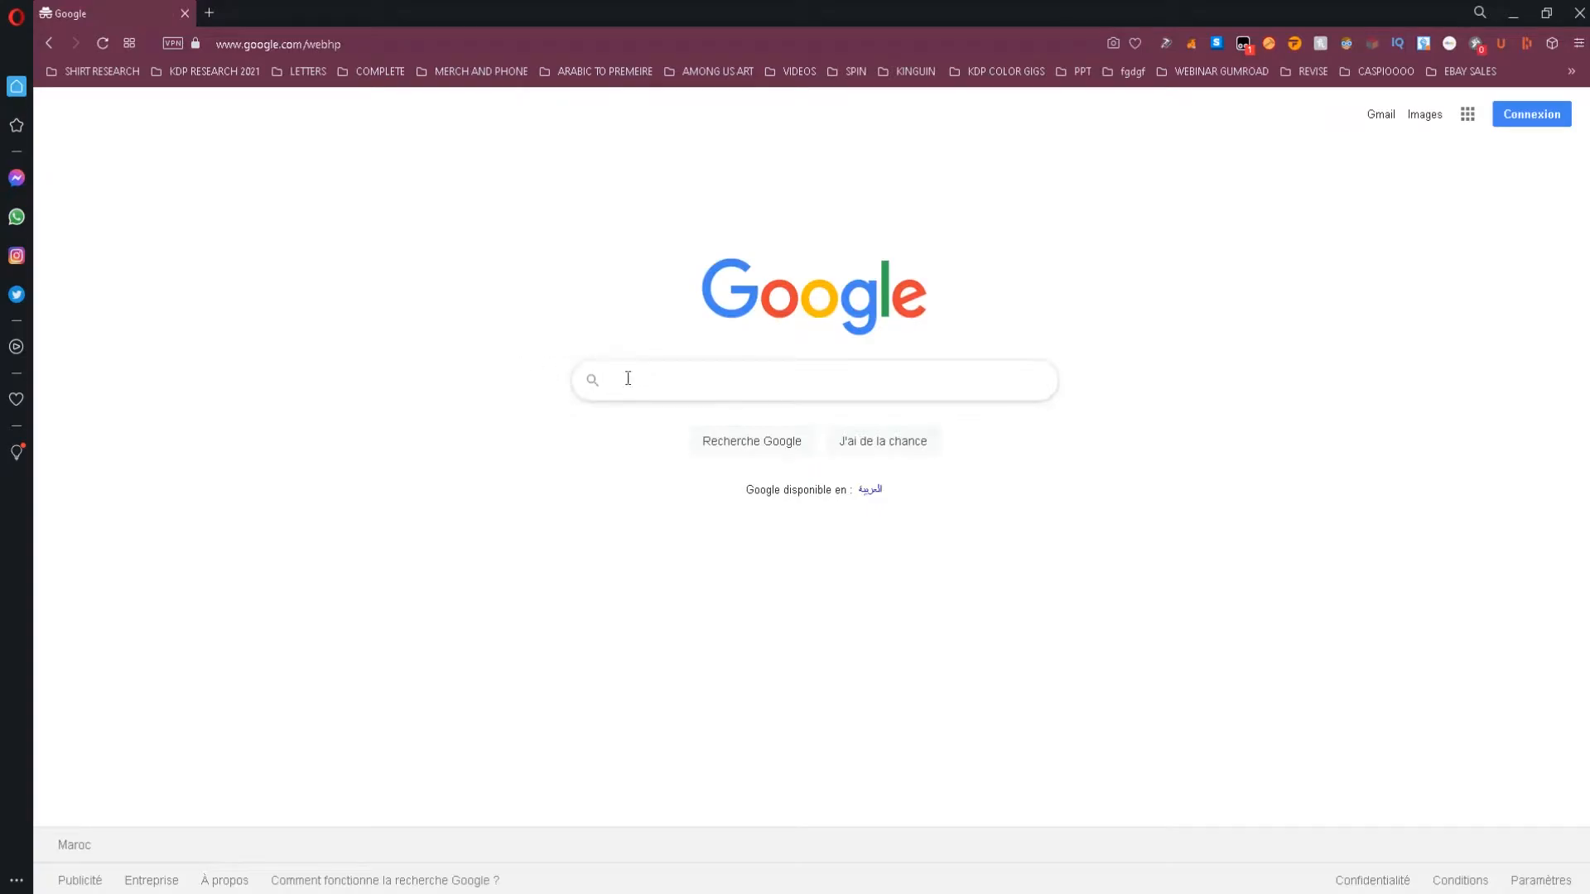
- Search Google for 'dog shirt' to view Ubersuggest's 18,100 monthly searches and $1.01 CPC
type("dog shirt")
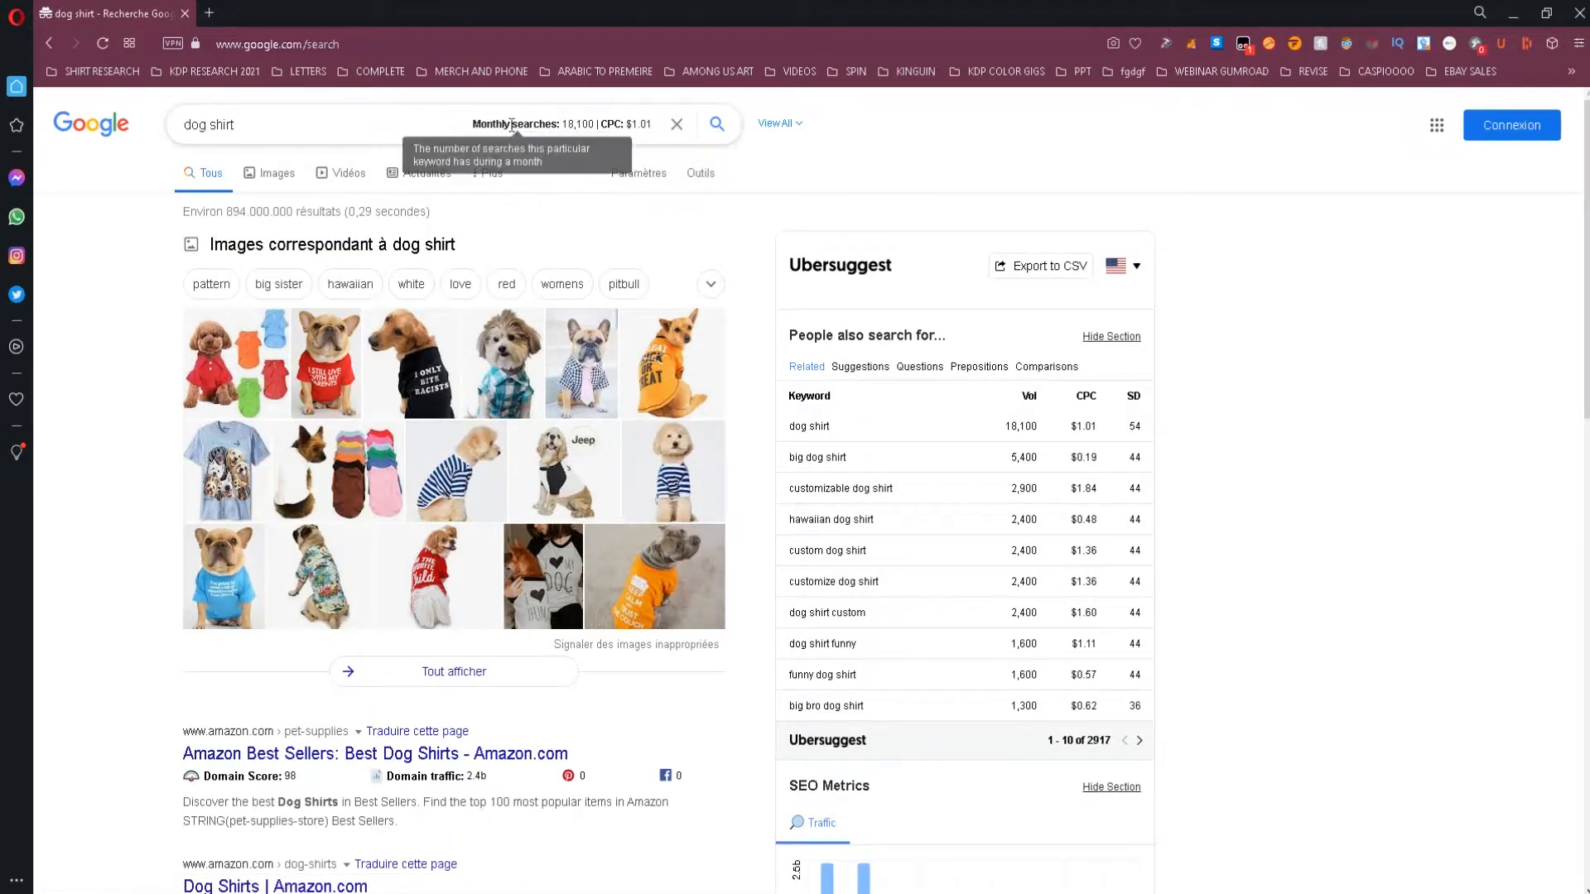
mouse_move(646, 124)
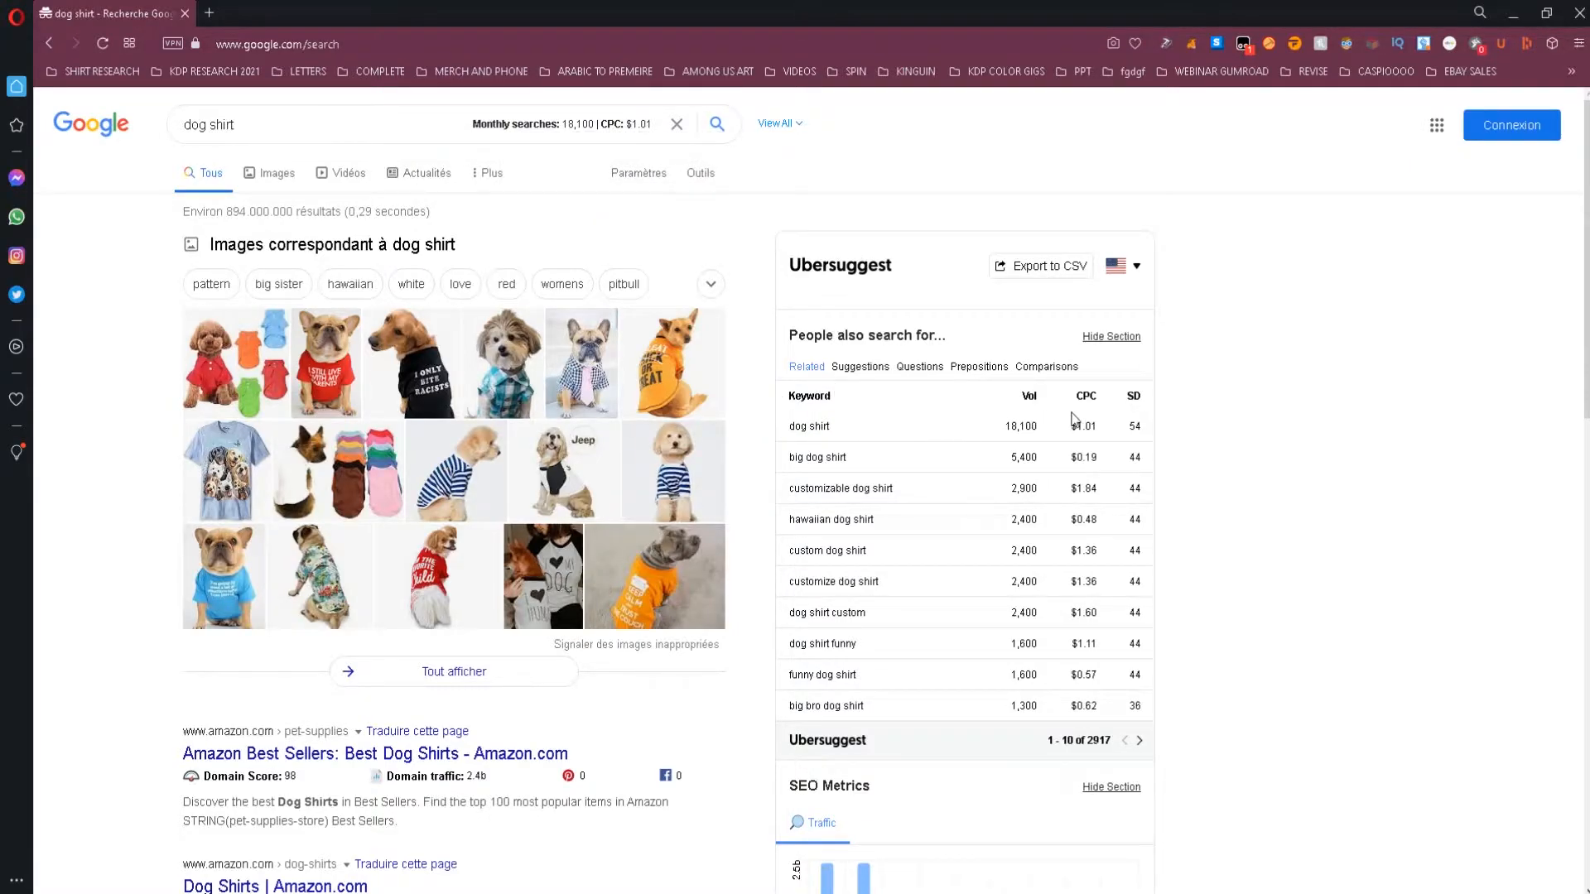
mouse_move(1070, 456)
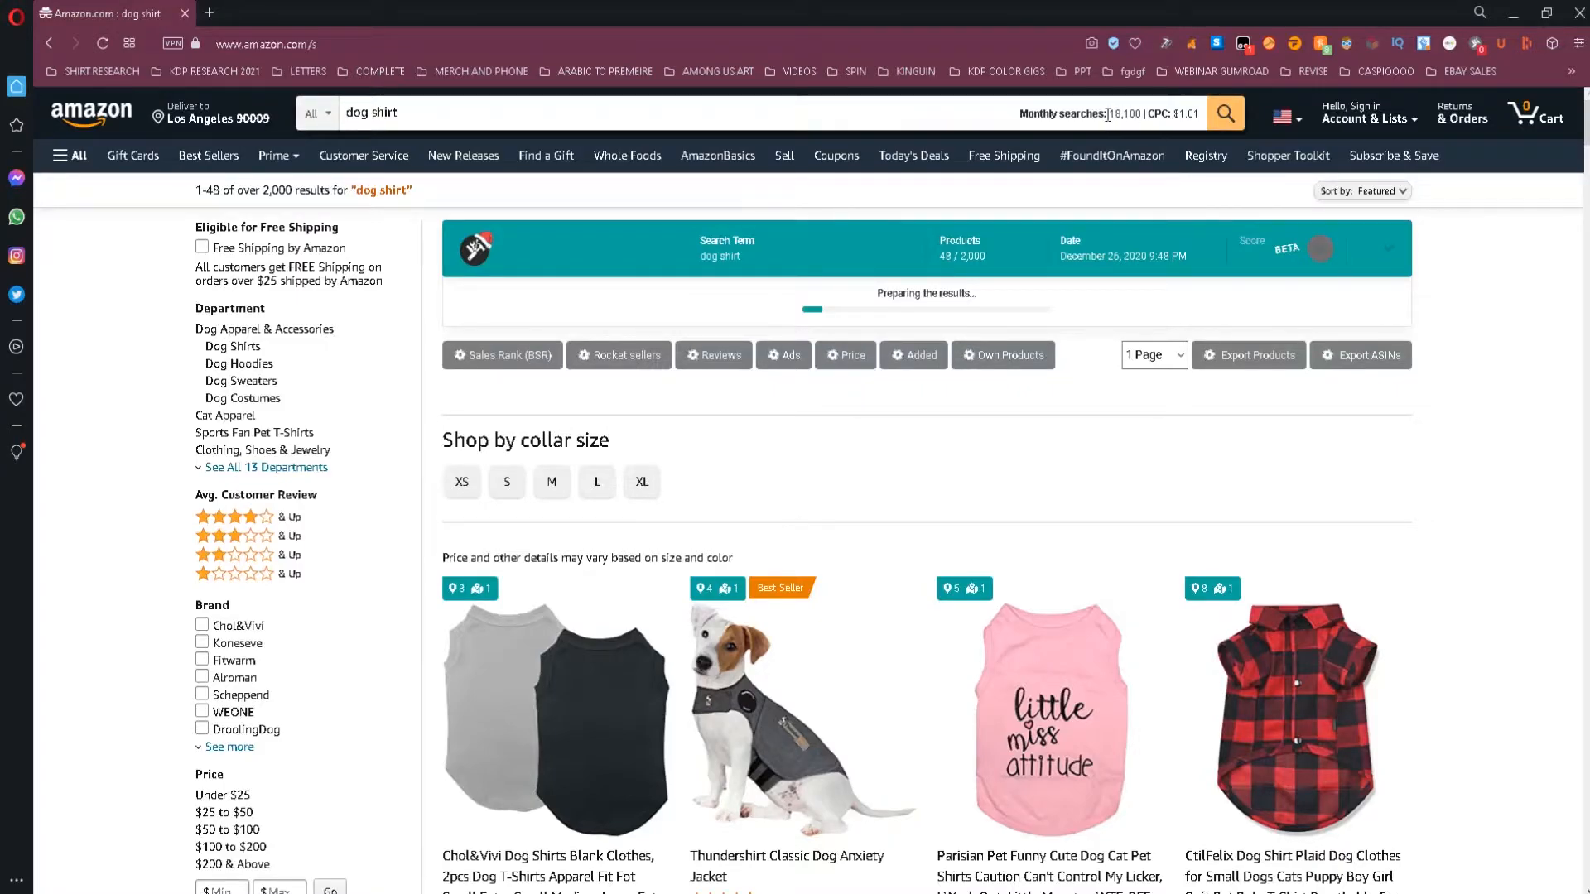
mouse_move(1111, 114)
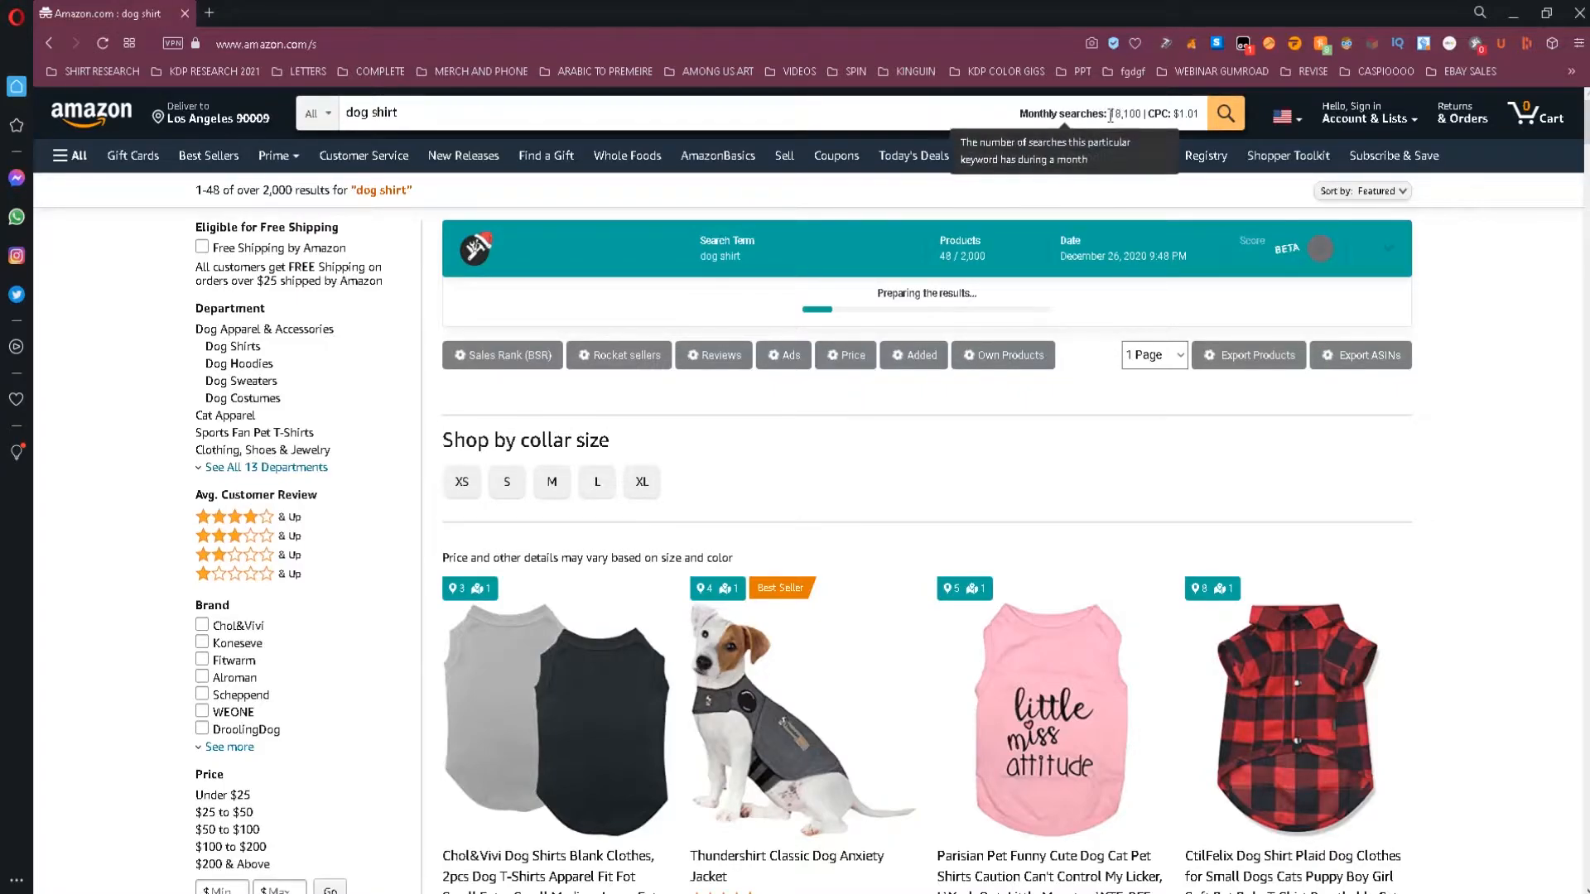
- Check the 18,100 monthly searches figure, then scroll through the product sales rank cards
double_click(1127, 114)
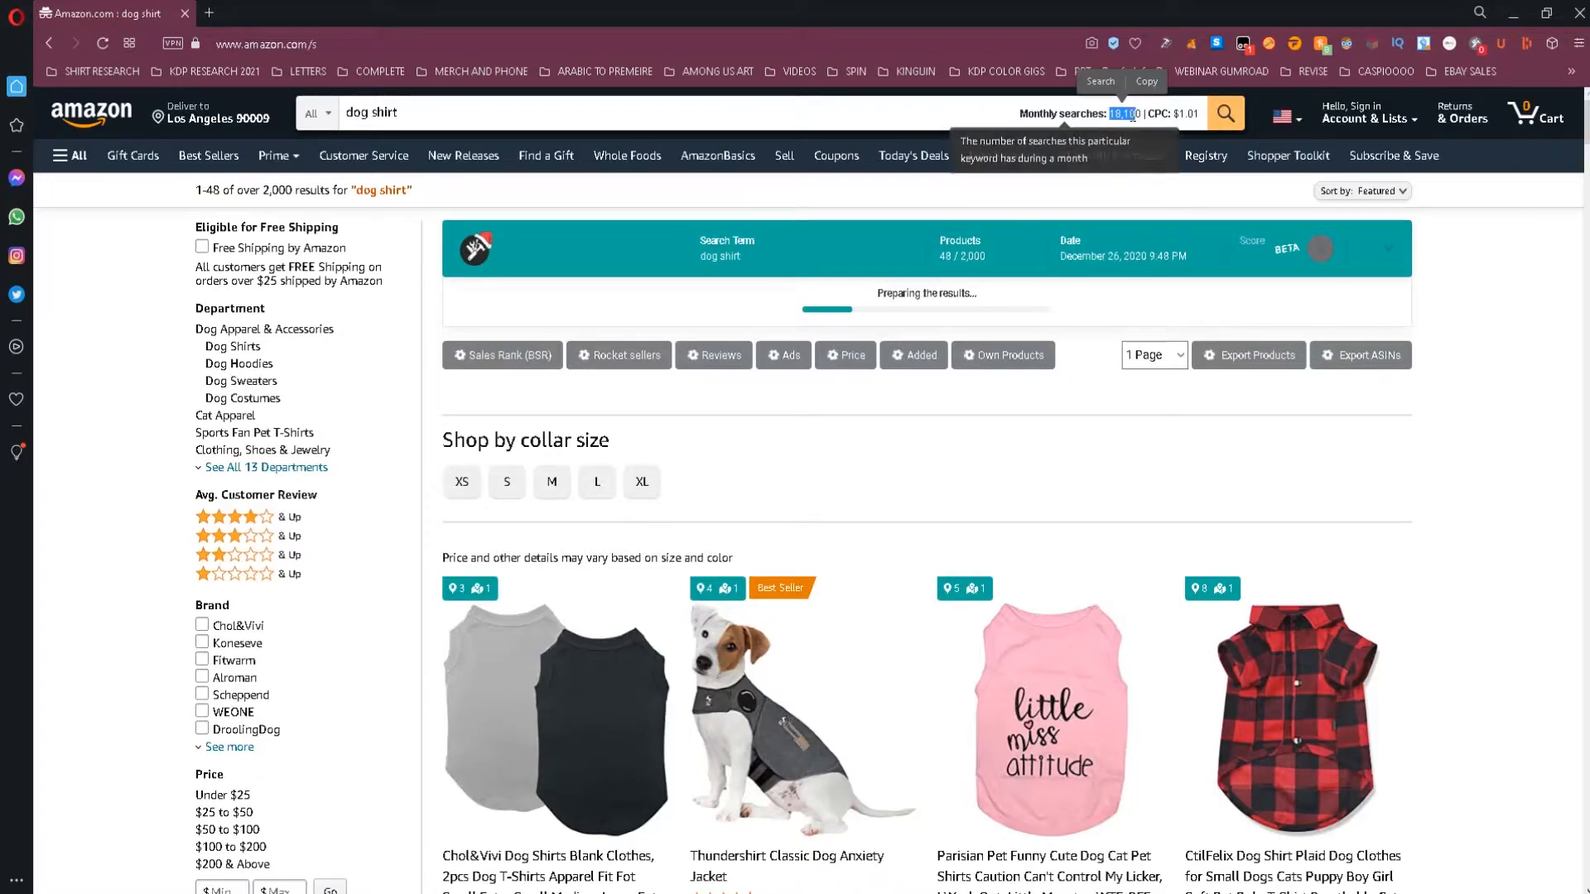
left_click(952, 112)
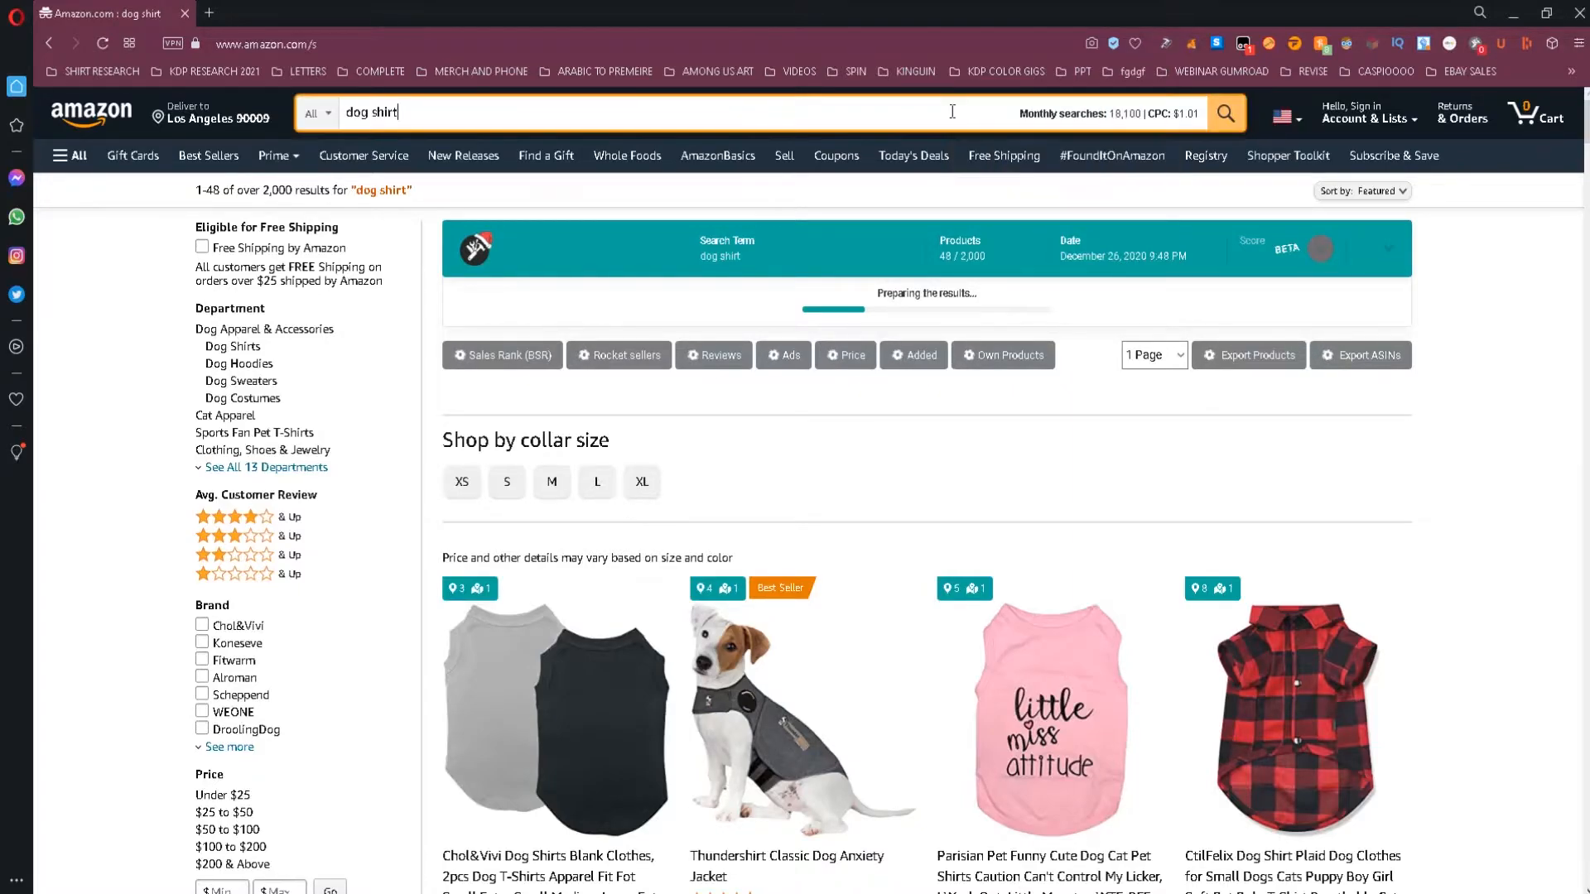
scroll("down", 3)
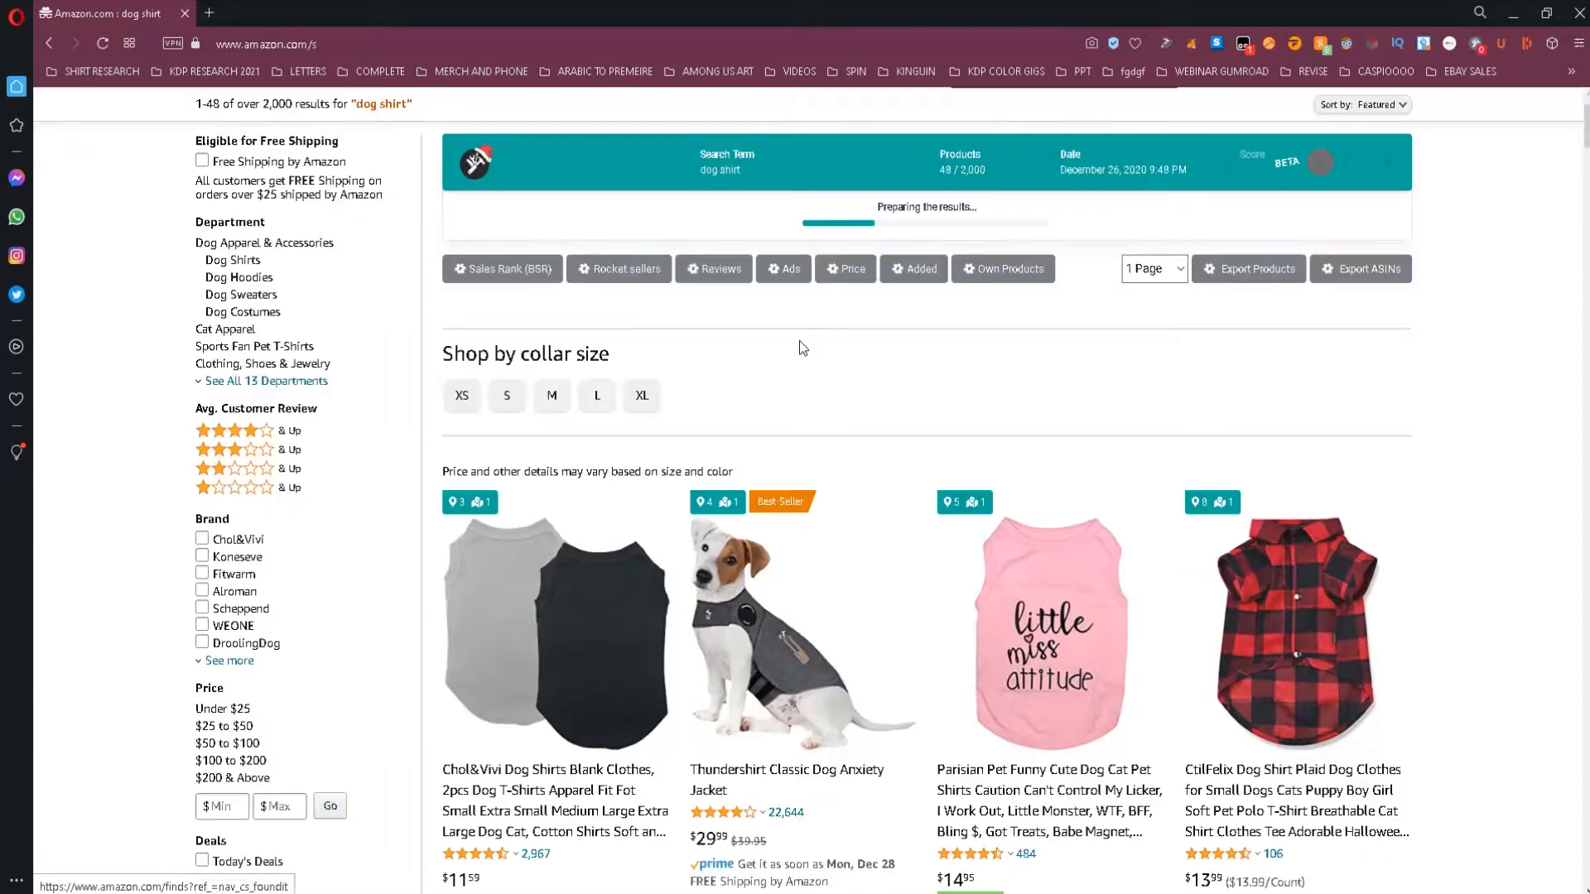
scroll("down", 3)
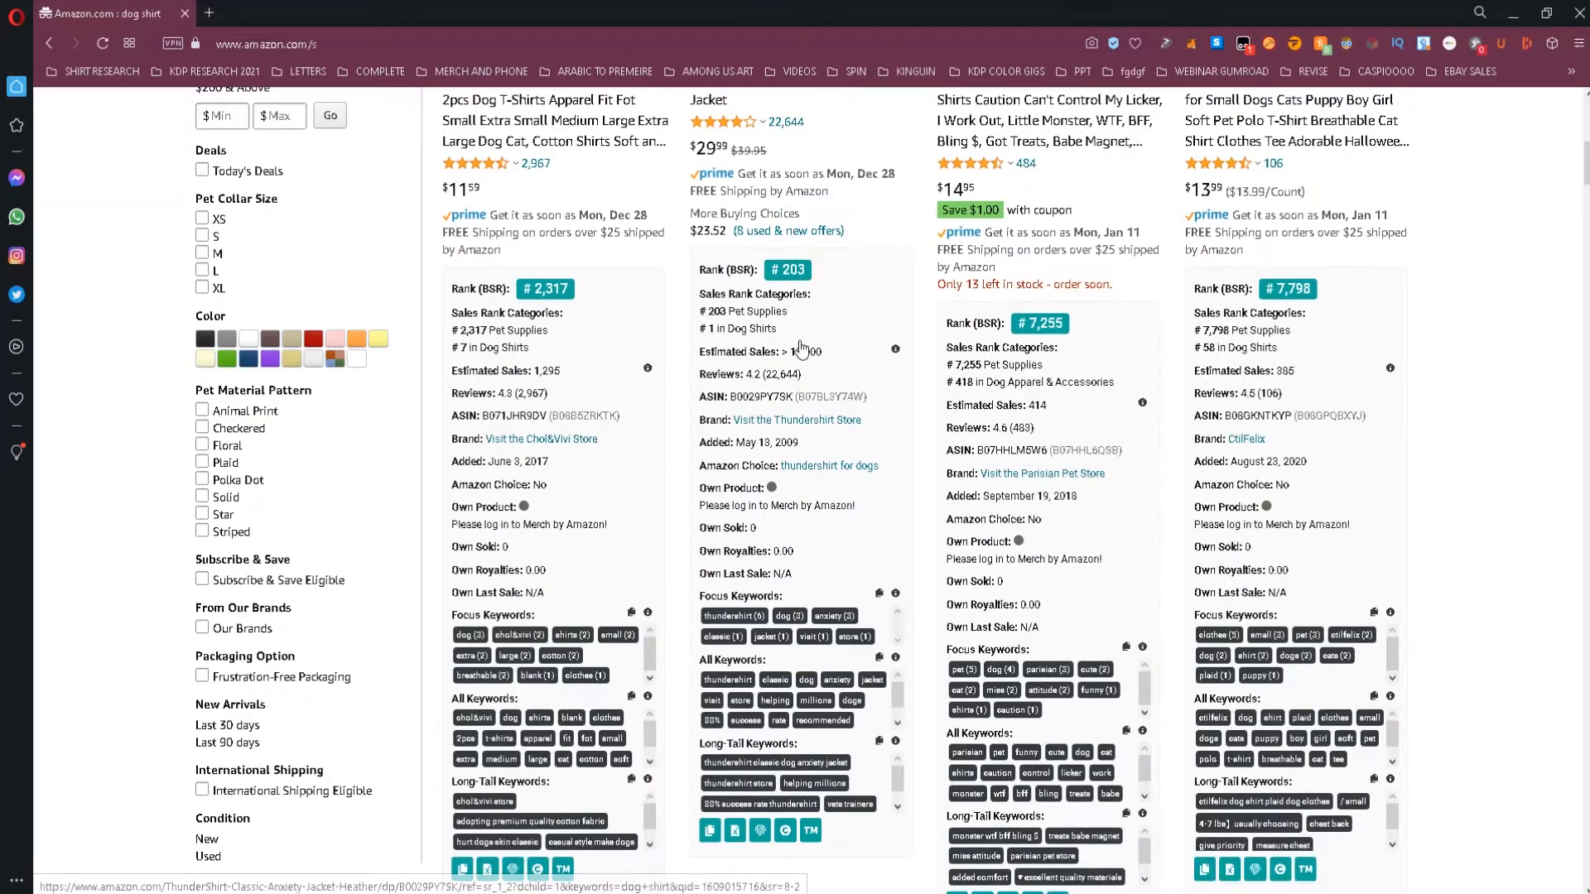
scroll("down", 3)
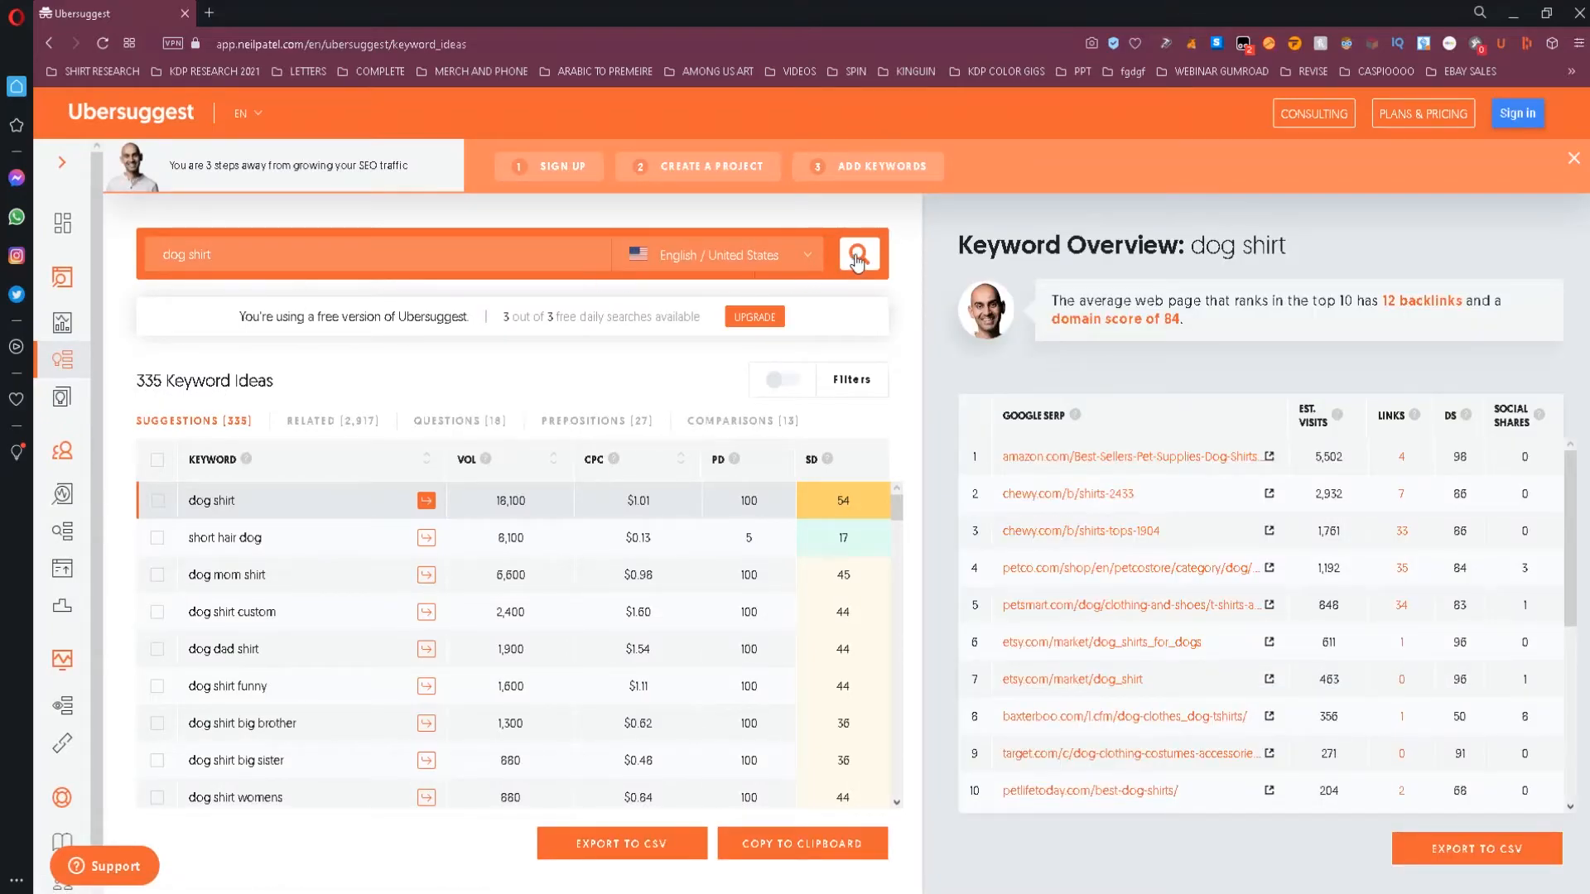
- Change the Ubersuggest keyword to 'dog lover shirt' and run the search
left_click(858, 253)
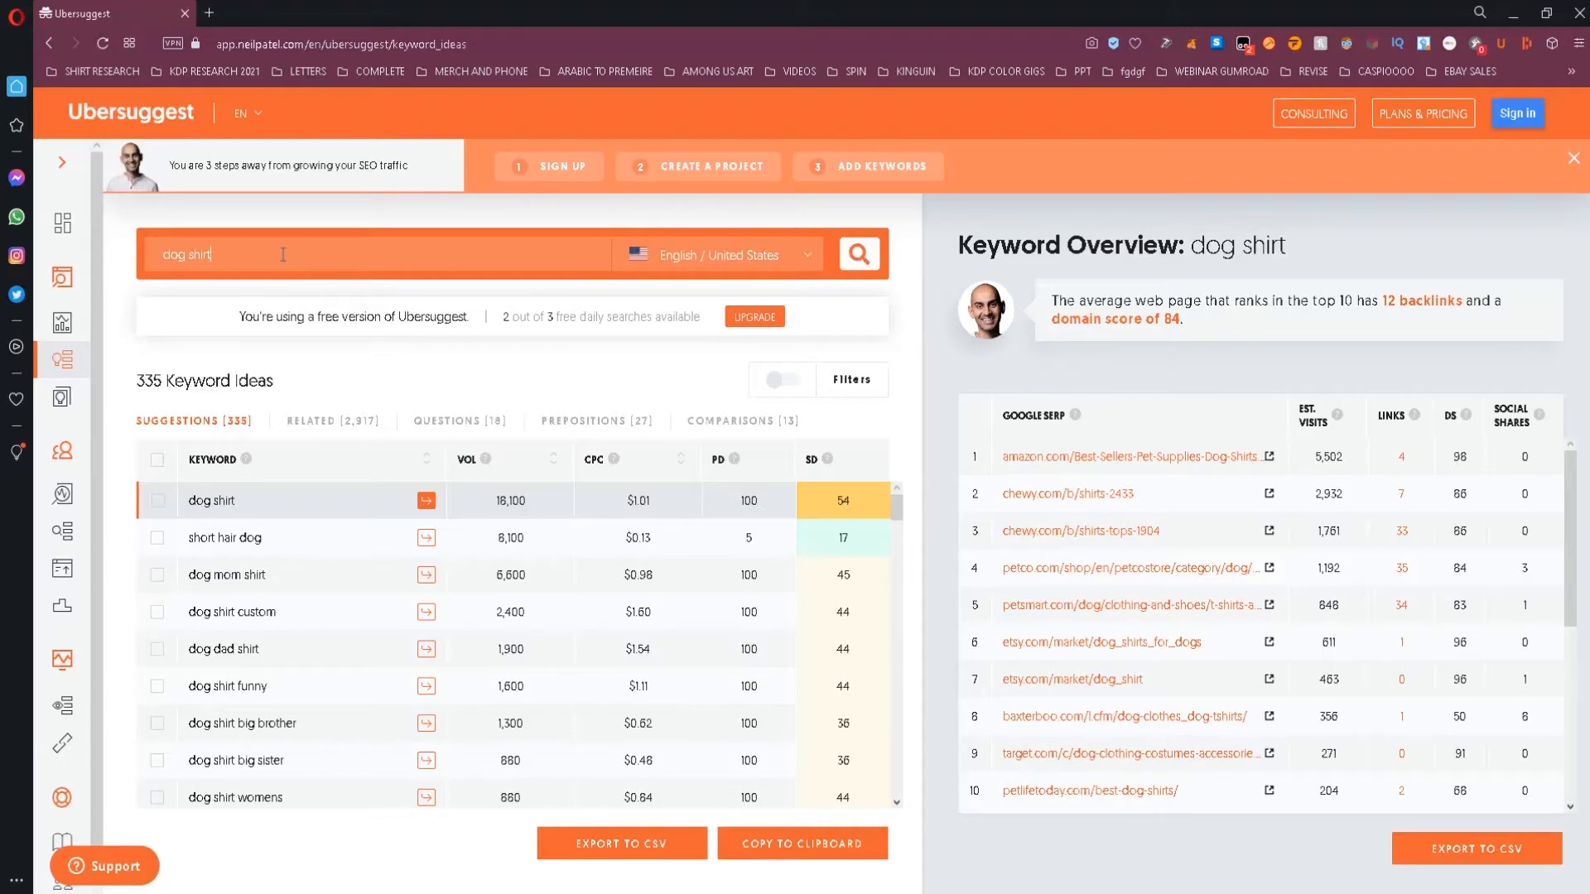
type("dog love")
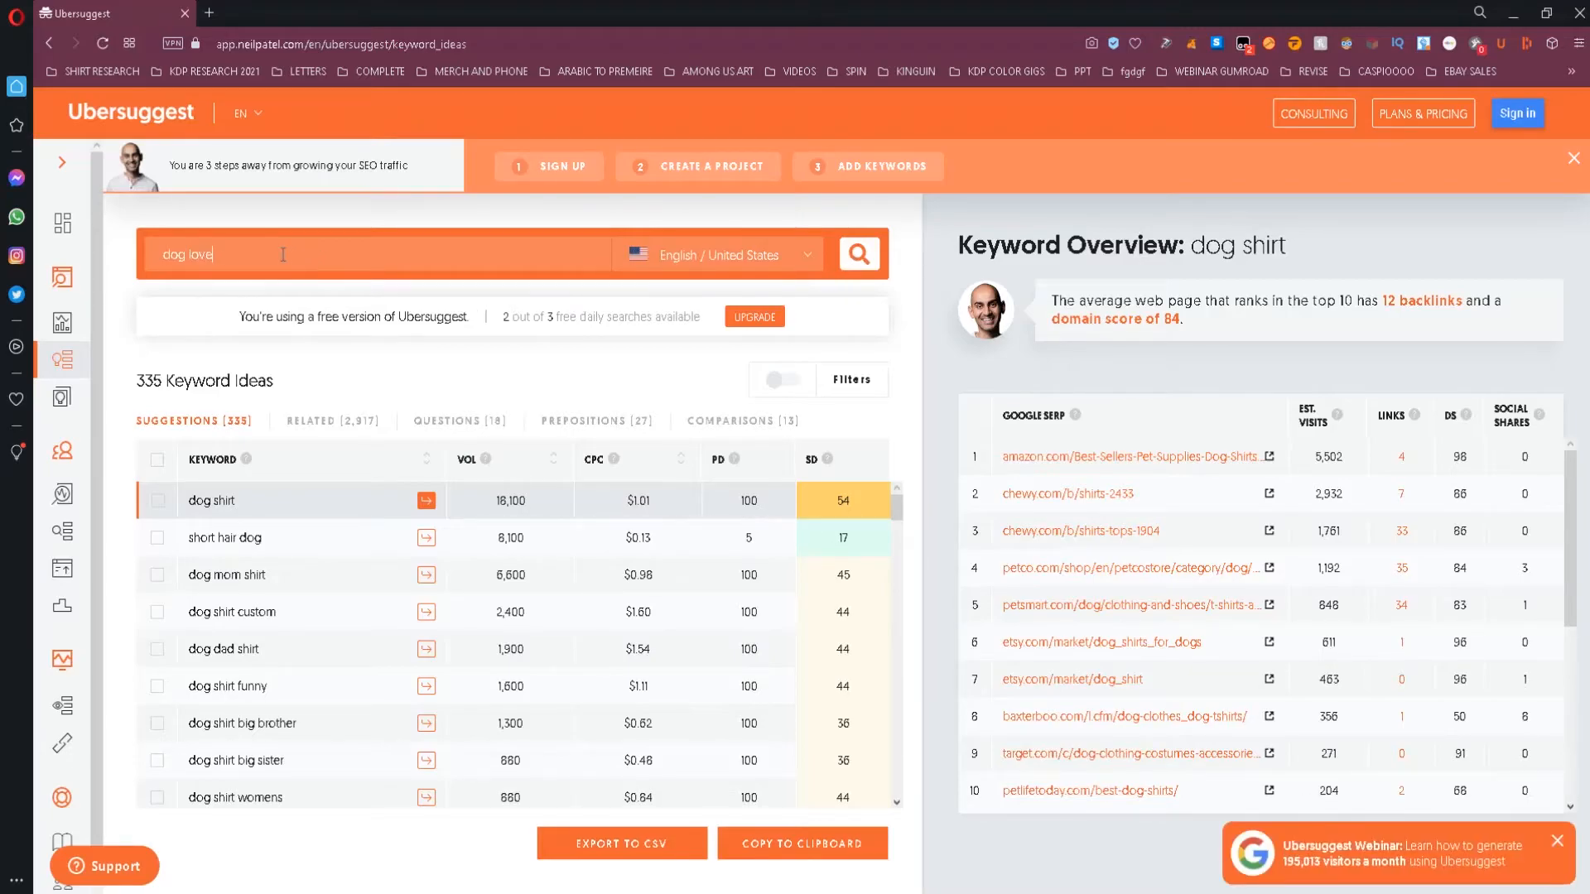
left_click(858, 253)
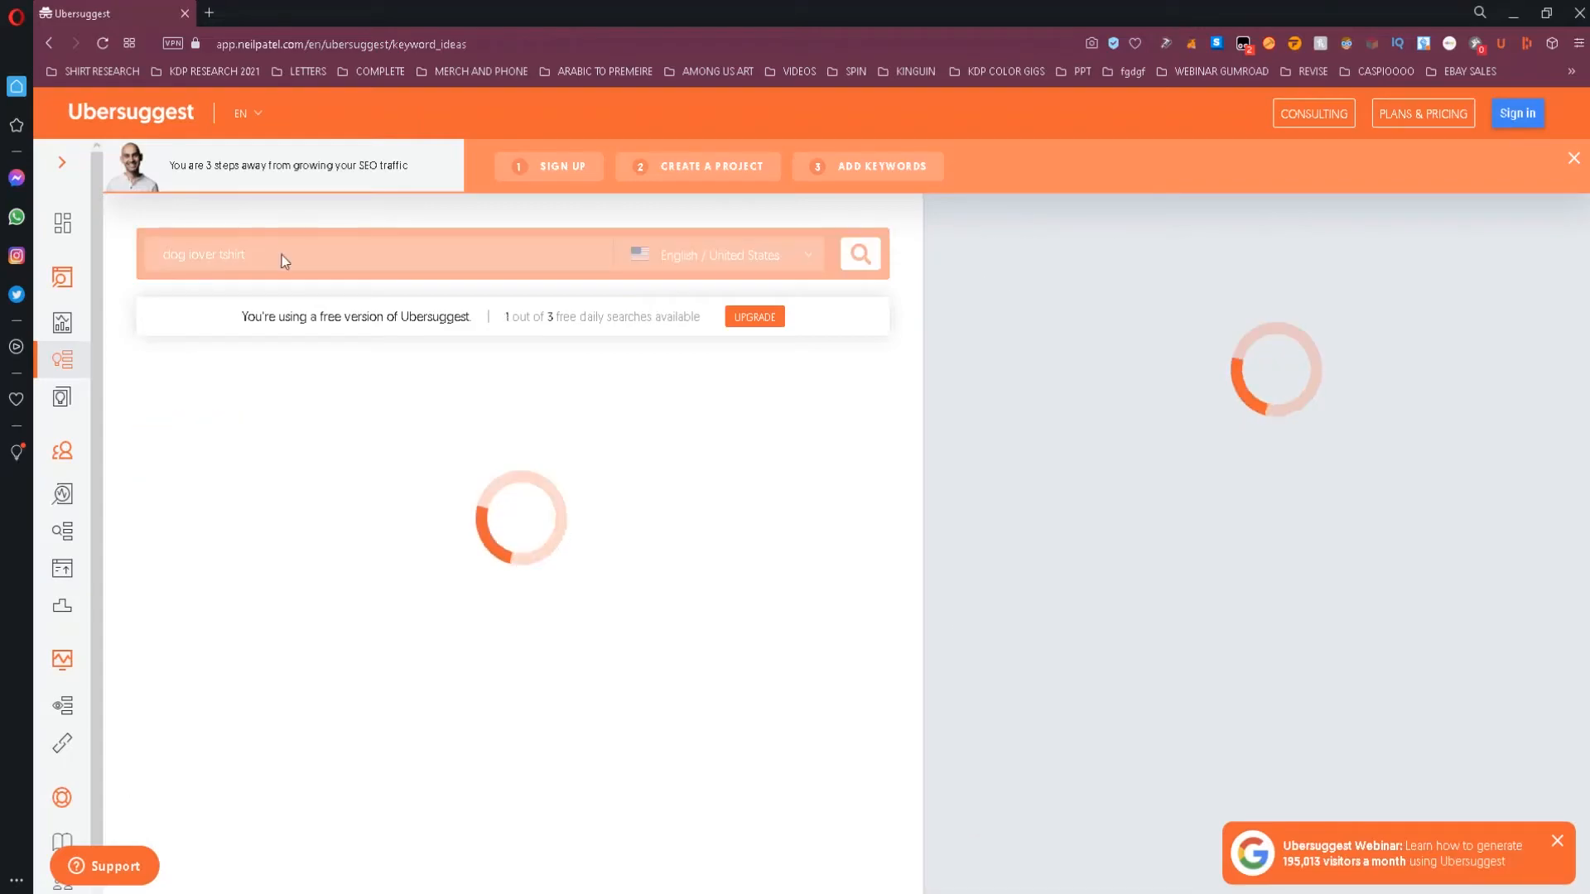